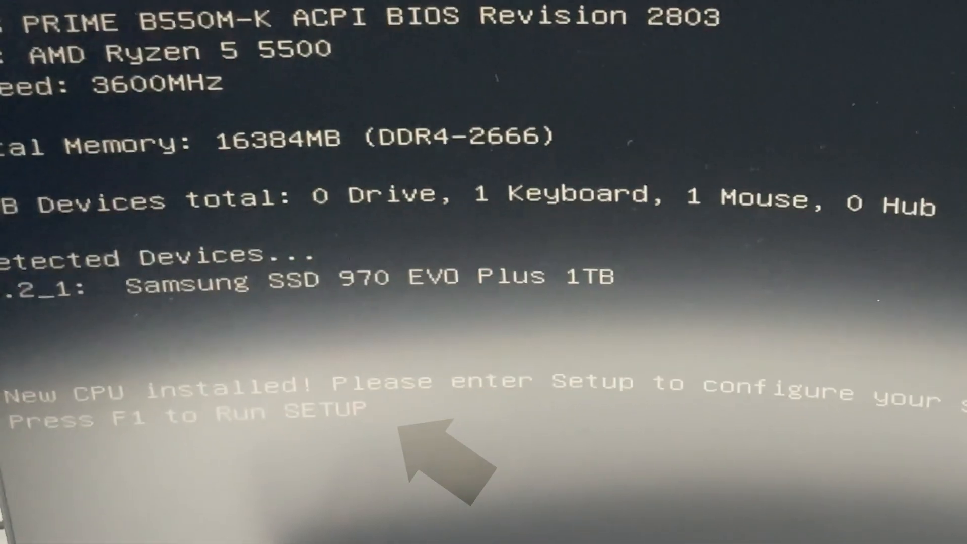
# - Answer the 'New CPU installed!' notice for the Ryzen 5 5500 by entering Setup with F1
pyautogui.press('f1')
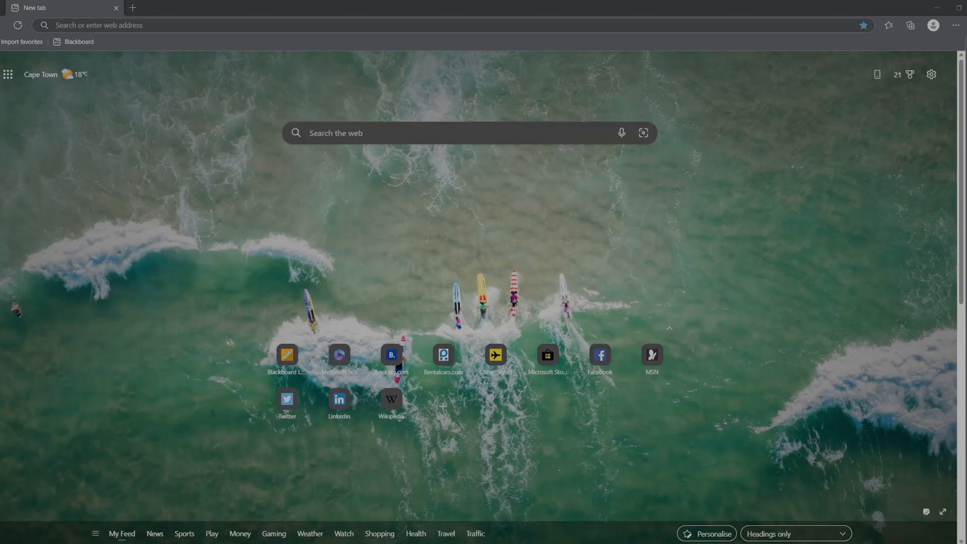
# - Search 'windows inst' for the installation media tool and accept the Windows 11 license terms
pyautogui.write('windows inst')
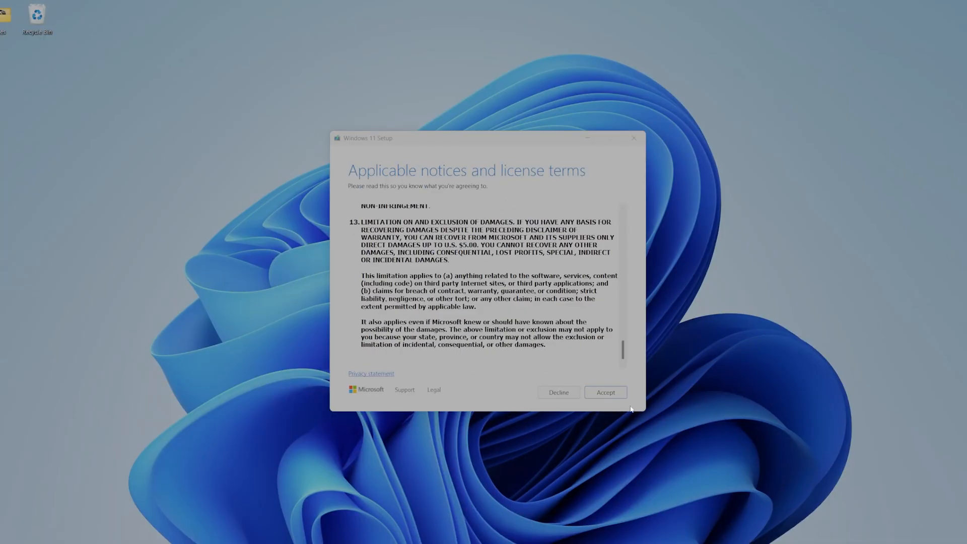
pyautogui.click(605, 392)
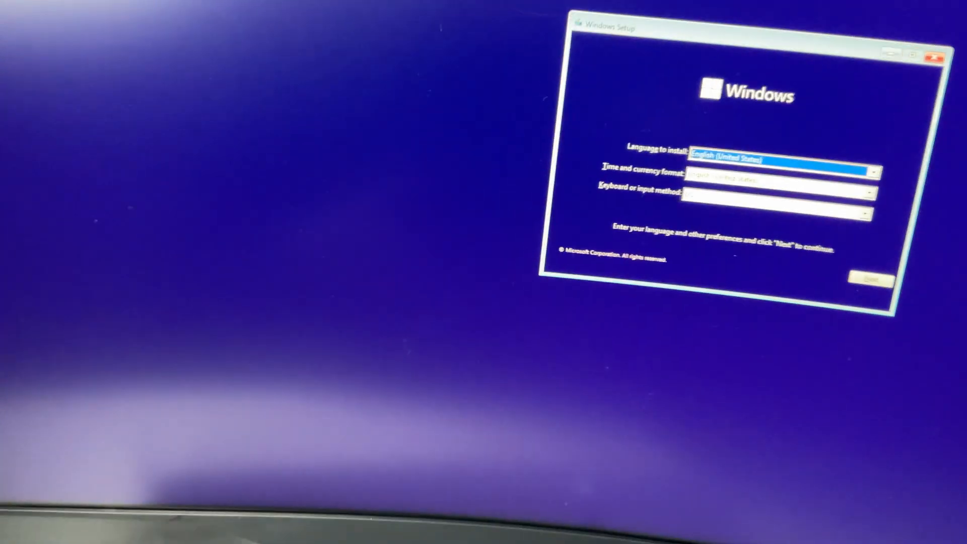
# - Keep default language settings, skip the product key and install Windows 11 Home
pyautogui.click(870, 278)
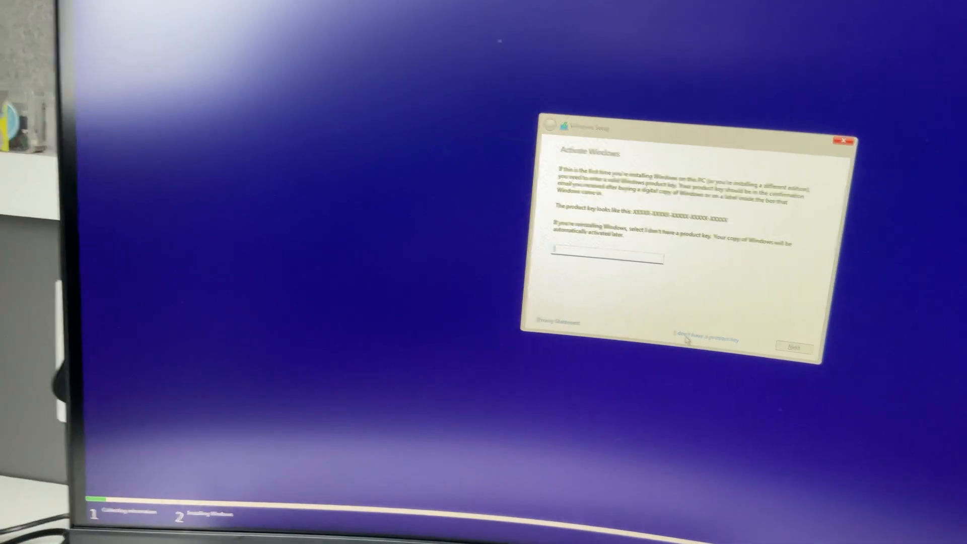
pyautogui.click(685, 337)
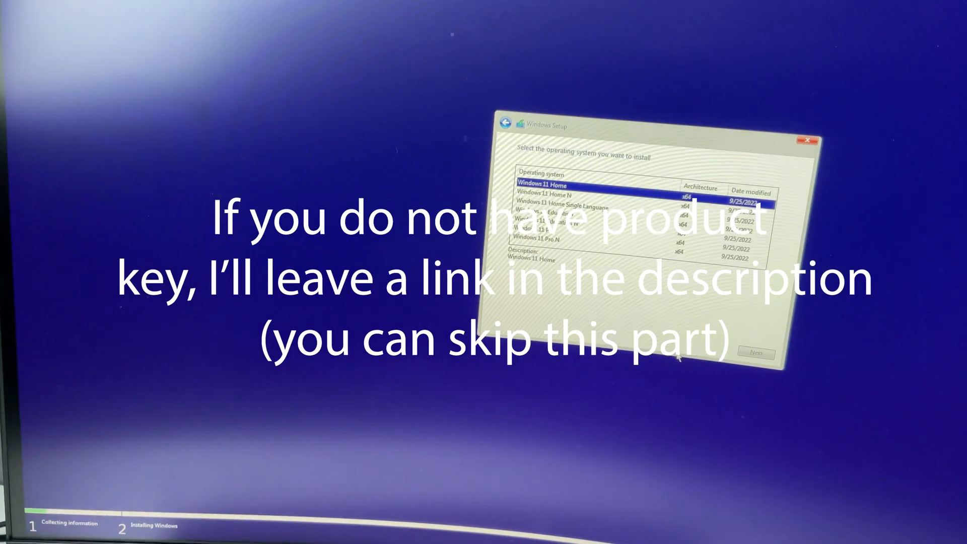
pyautogui.click(753, 354)
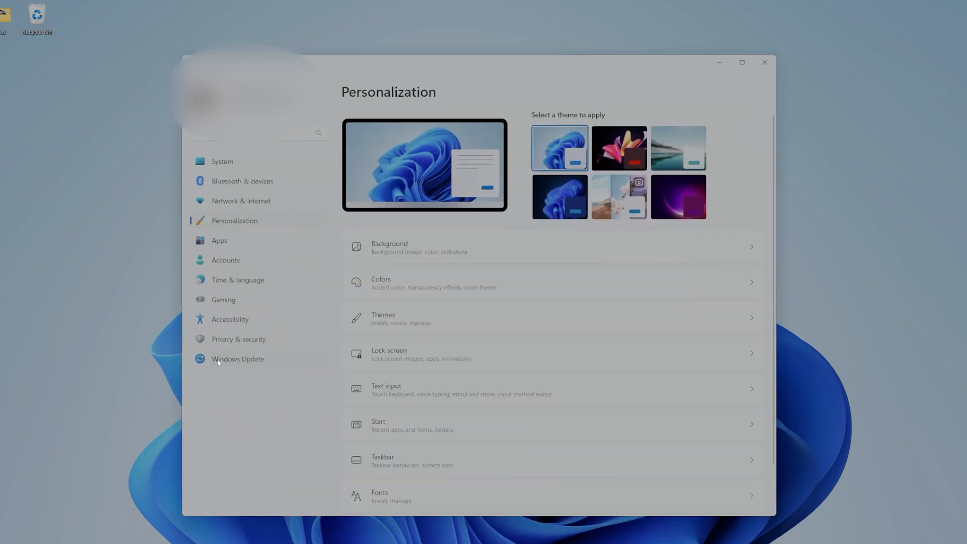
pyautogui.click(237, 358)
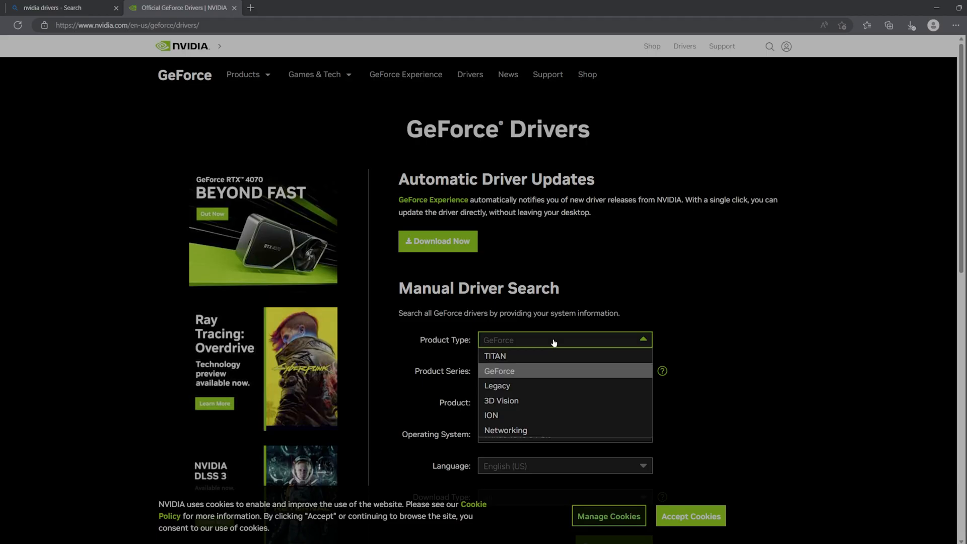
# - Search GeForce RTX 3060 Ti drivers for Windows 11 and get Game Ready 531.68
pyautogui.click(499, 371)
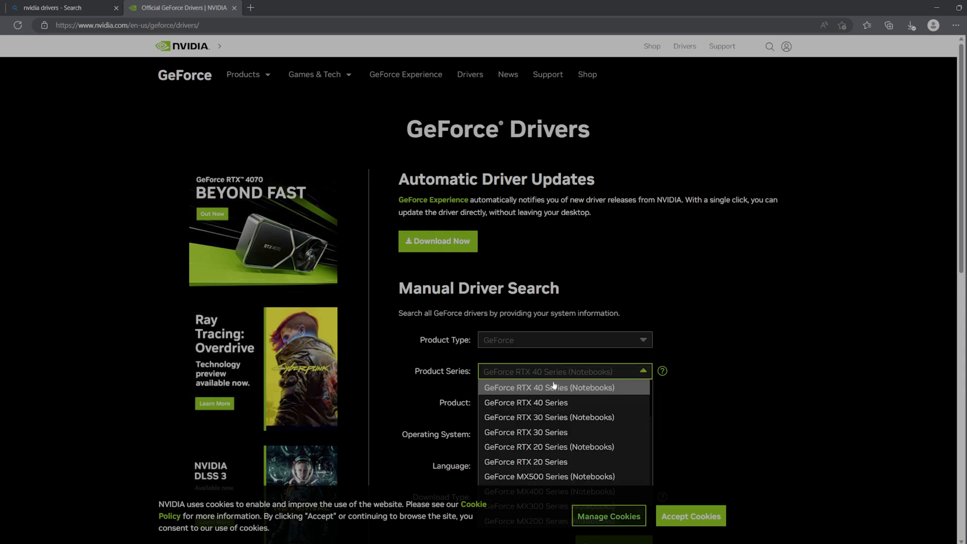
pyautogui.scroll(-3)
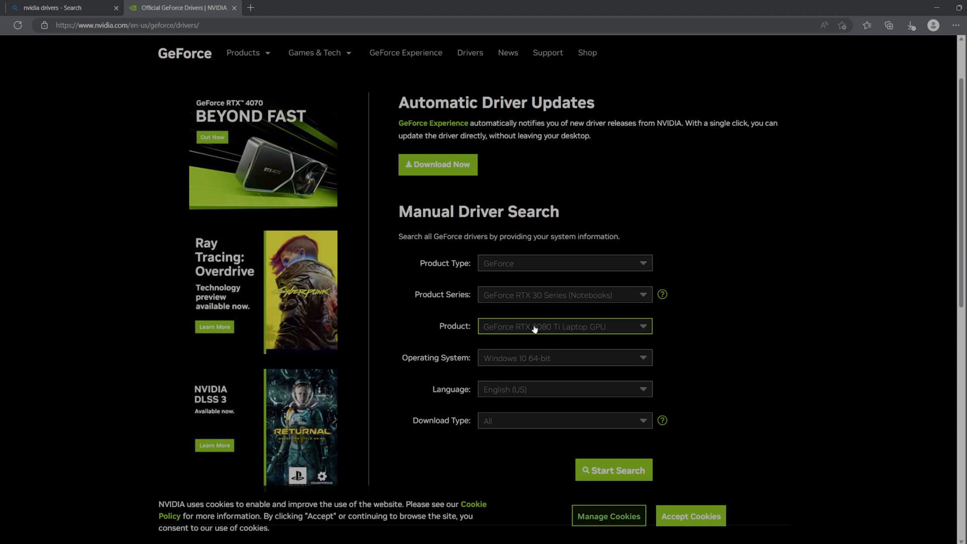
pyautogui.click(564, 326)
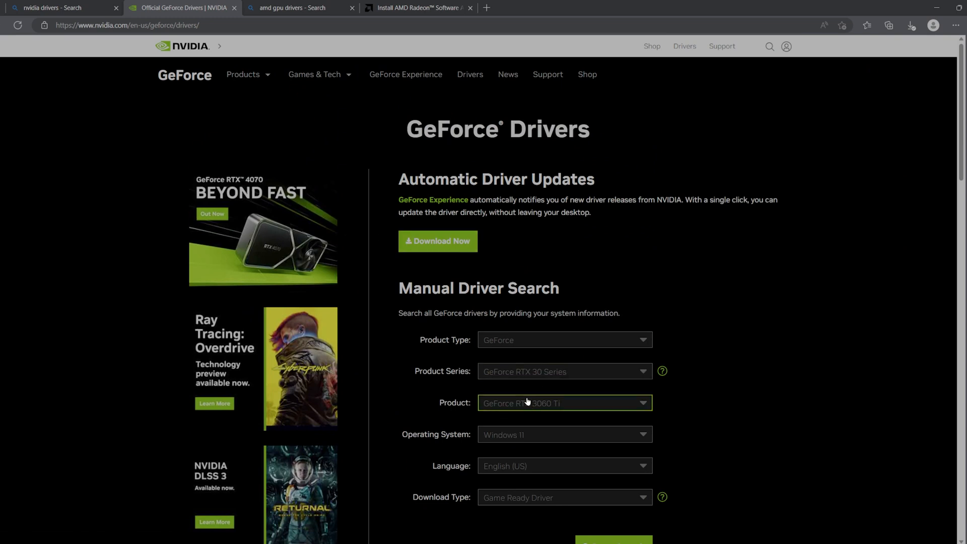
pyautogui.scroll(-3)
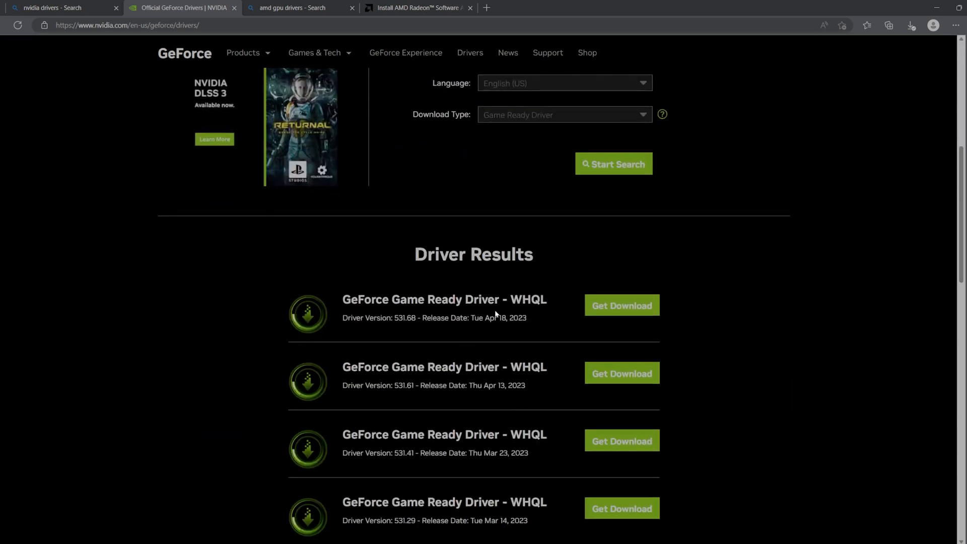
pyautogui.click(419, 7)
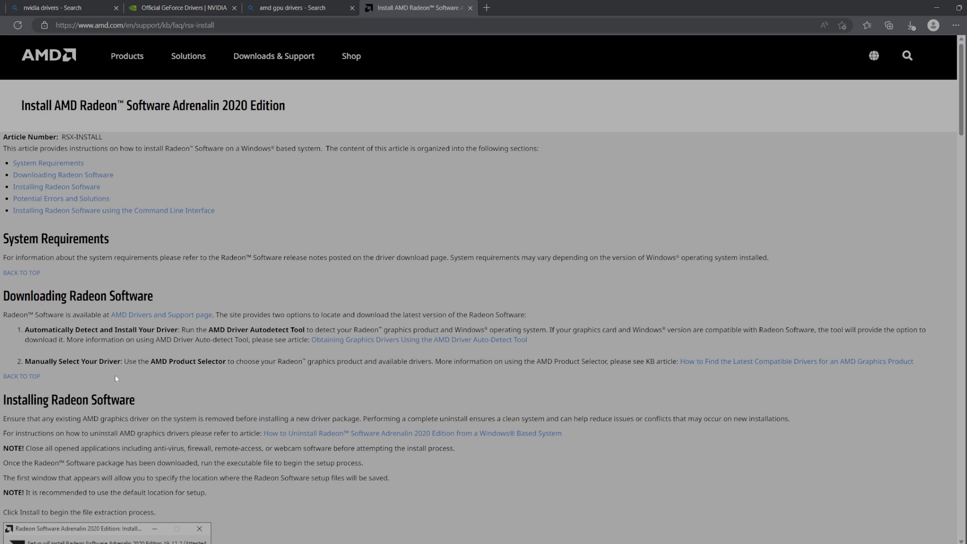
# - Scroll through AMD's Radeon Software install guide and TP-Link's UB400 V1 download page
pyautogui.scroll(-3)
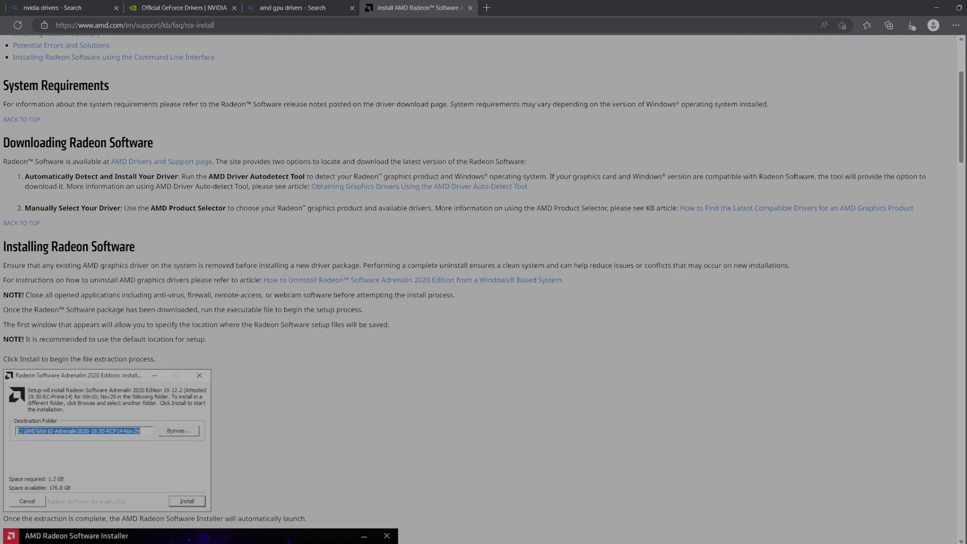
pyautogui.scroll(-3)
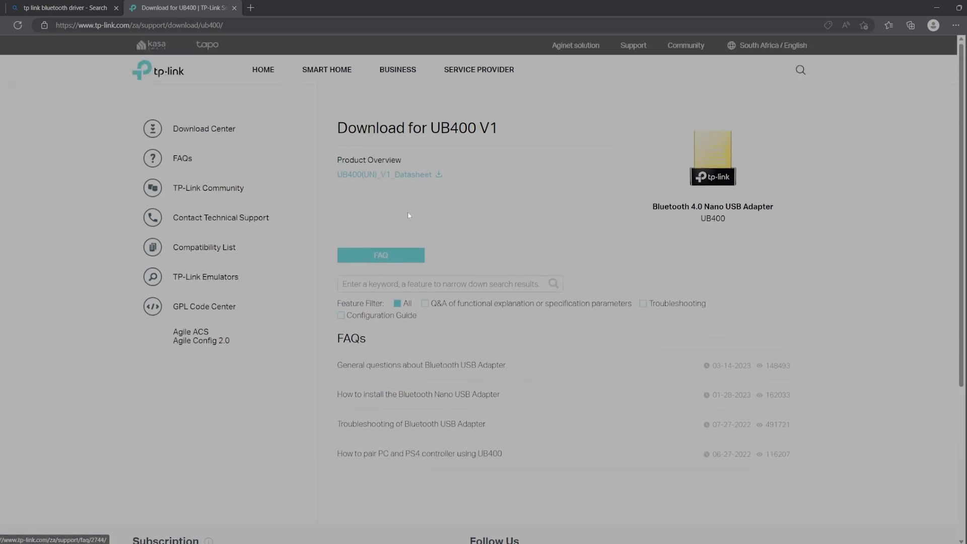
pyautogui.scroll(-3)
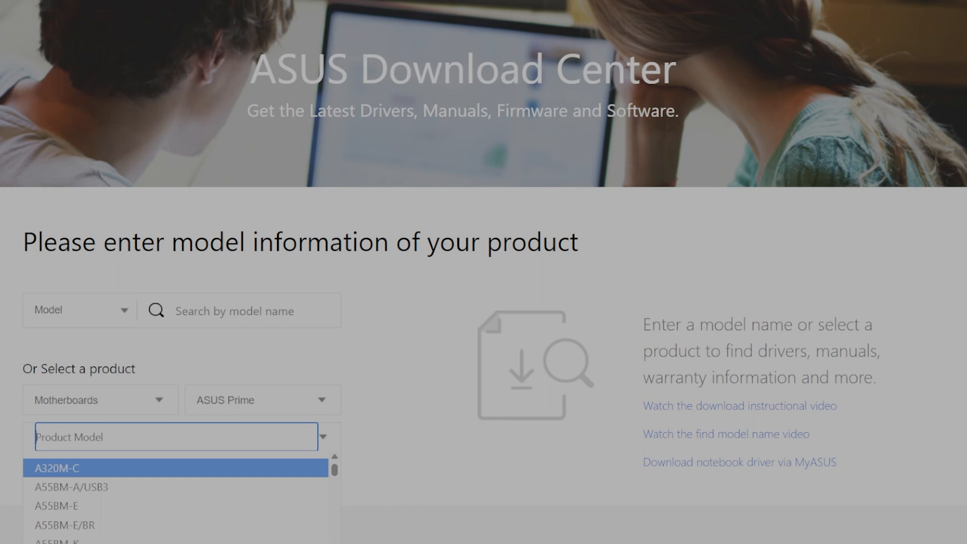
# - Search 'b550' and find BIOS 3002 (2023/03/07) for the PRIME B550M-K
pyautogui.write('b550')
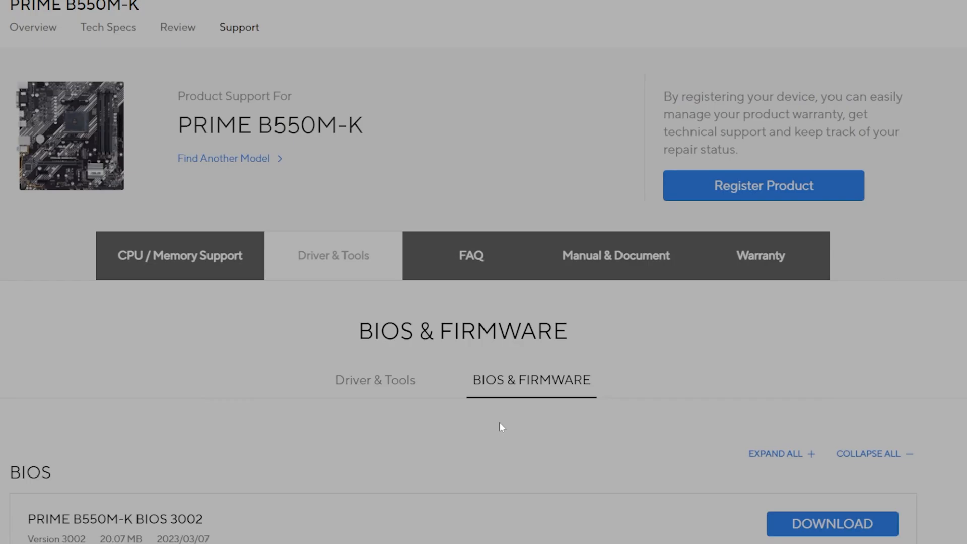
pyautogui.scroll(-3)
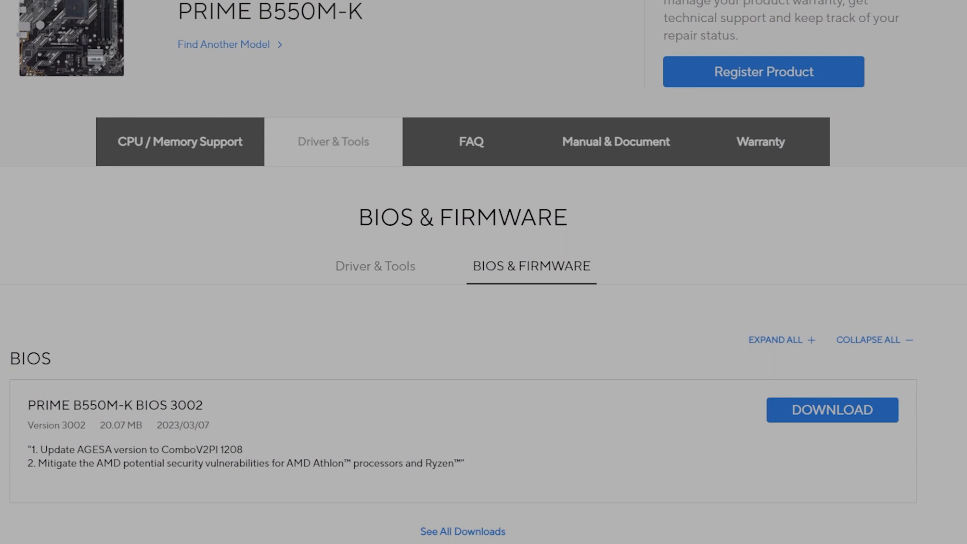
pyautogui.moveTo(224, 511)
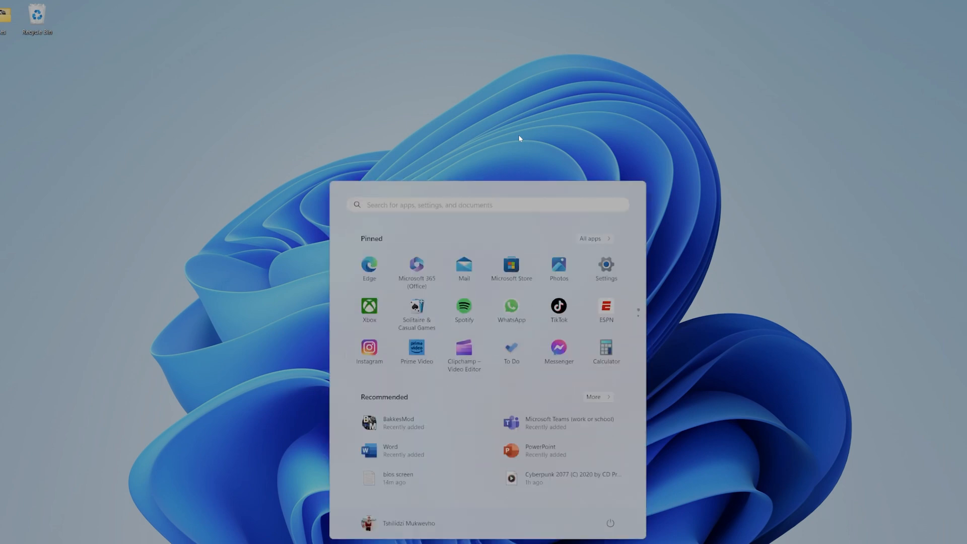
# - Set the 2560×1440 monitor to 164.84 Hz in Advanced display settings
pyautogui.write('sert')
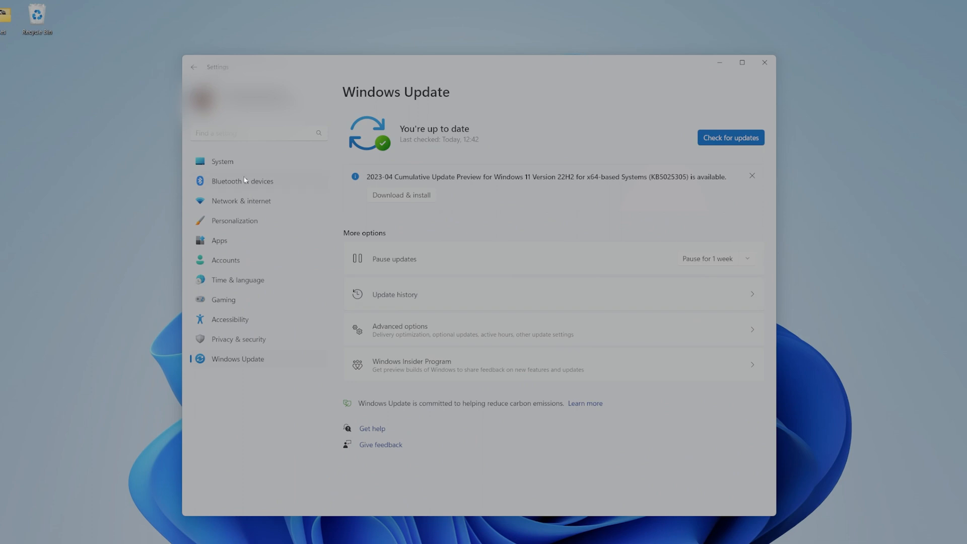
pyautogui.click(222, 161)
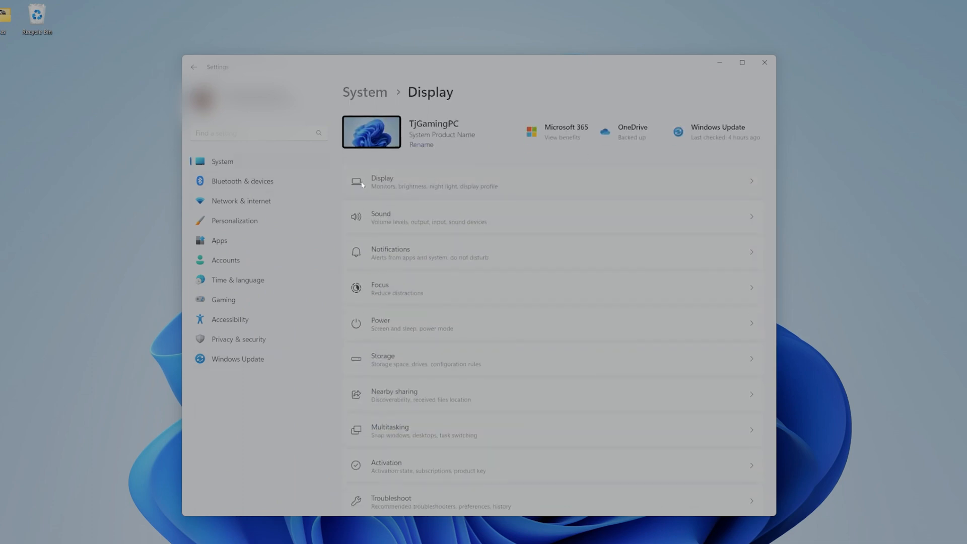
pyautogui.scroll(-3)
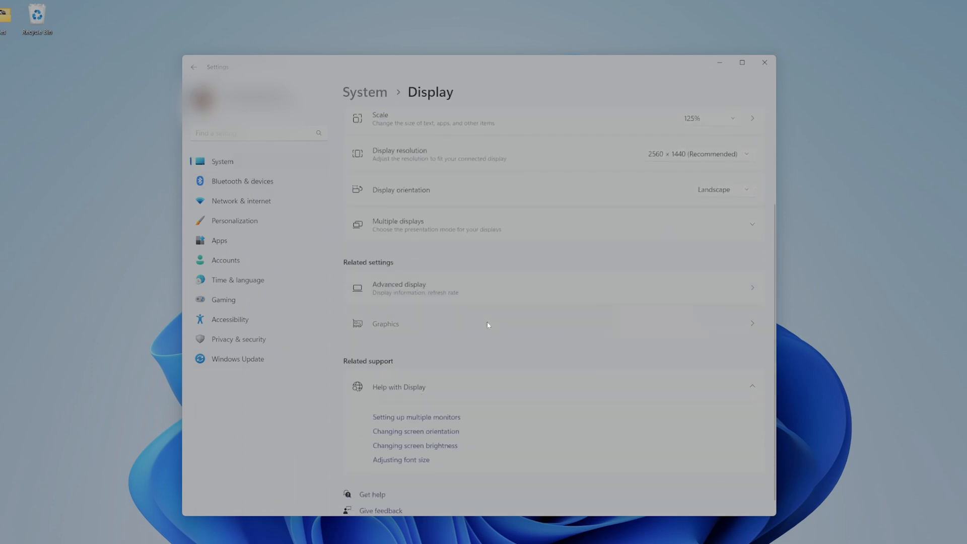
pyautogui.click(385, 323)
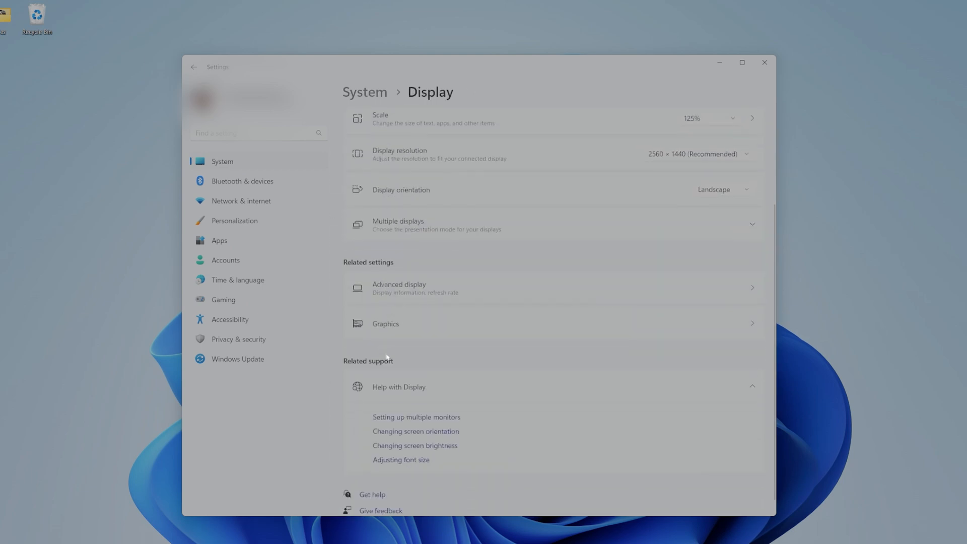
pyautogui.click(398, 287)
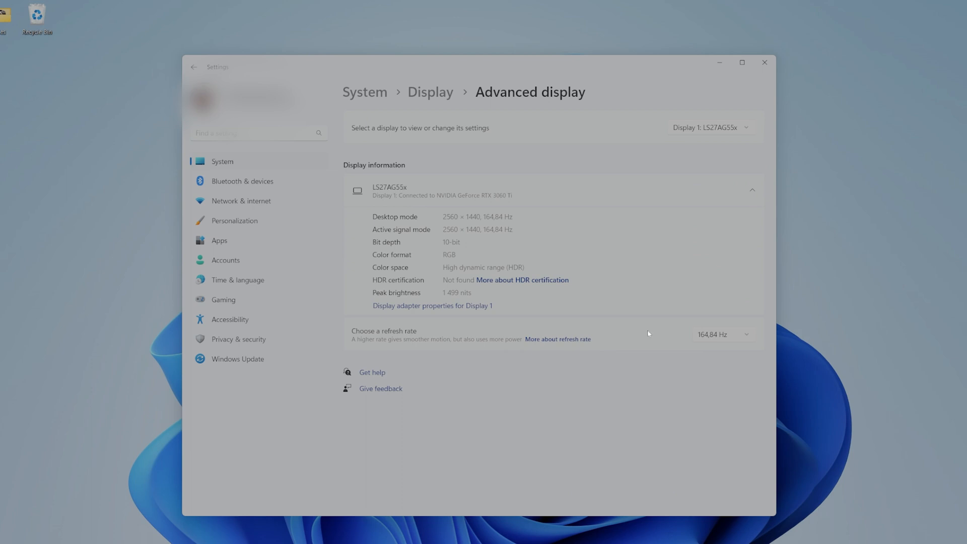
pyautogui.click(722, 334)
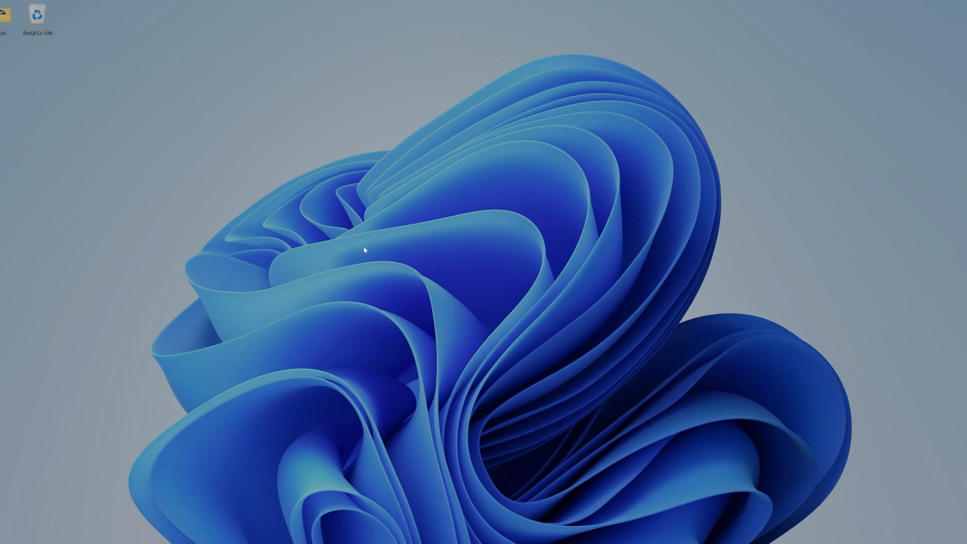
# - Launch NVIDIA Control Panel from the desktop menu and go to Change resolution
pyautogui.rightClick(363, 250)
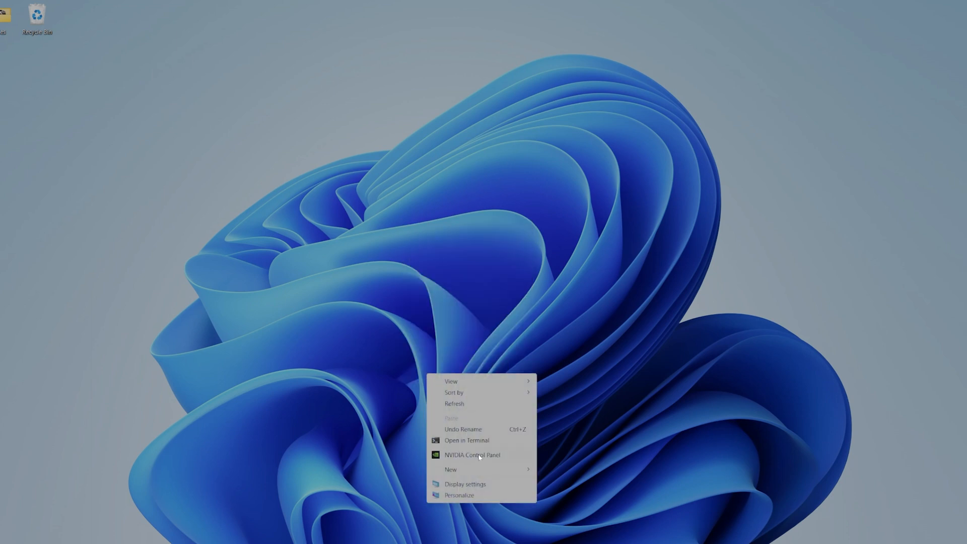
pyautogui.click(472, 454)
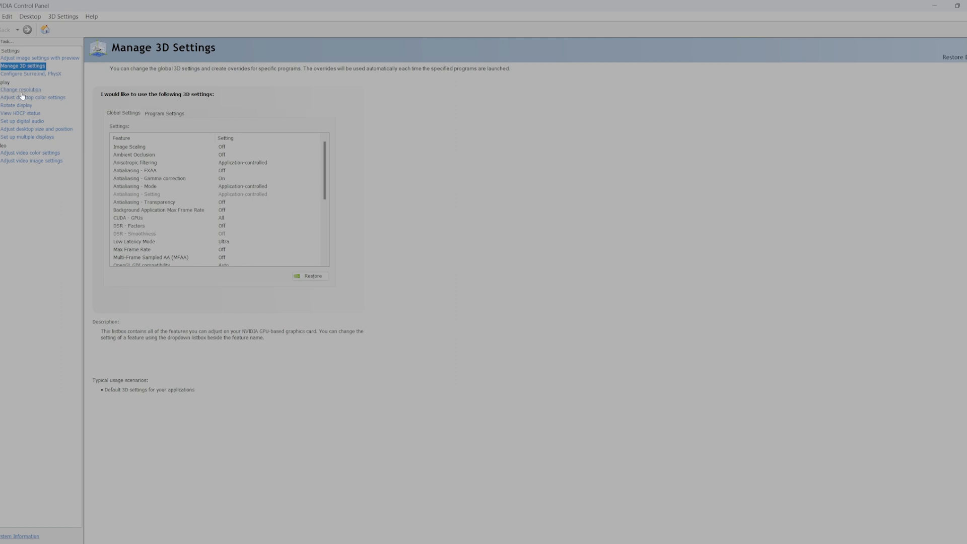
pyautogui.click(20, 90)
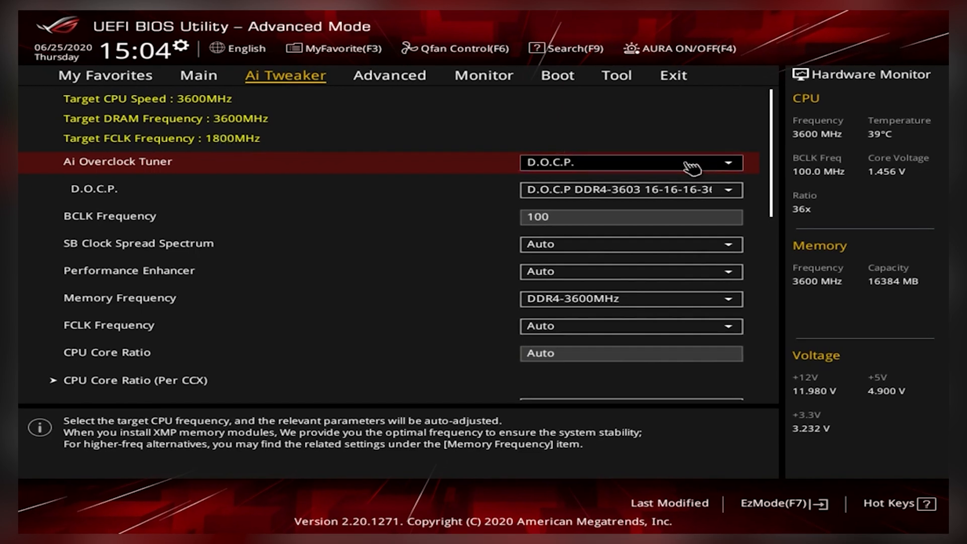
# - Set Ai Overclock Tuner to D.O.C.P. for DDR4-3600 and view Advanced > CPU Configuration
pyautogui.click(630, 162)
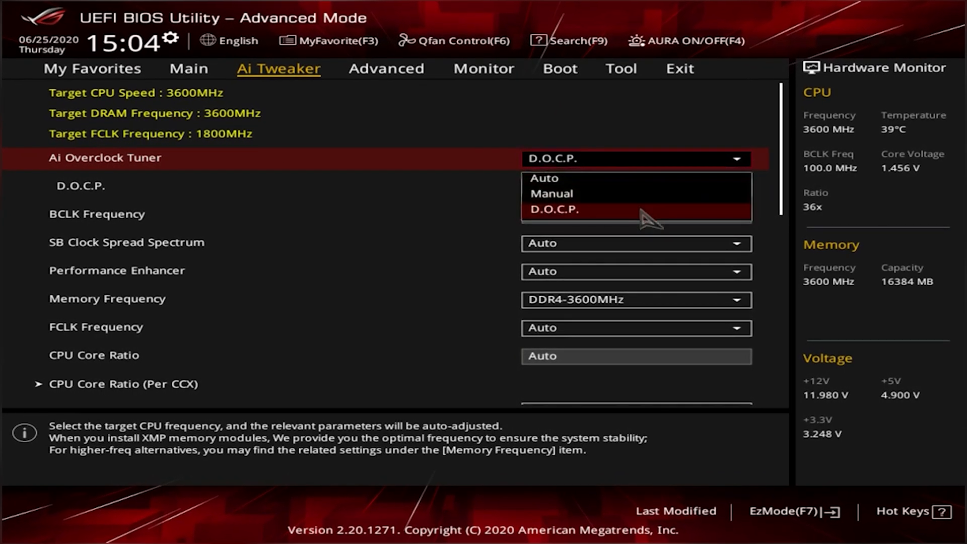
pyautogui.click(385, 68)
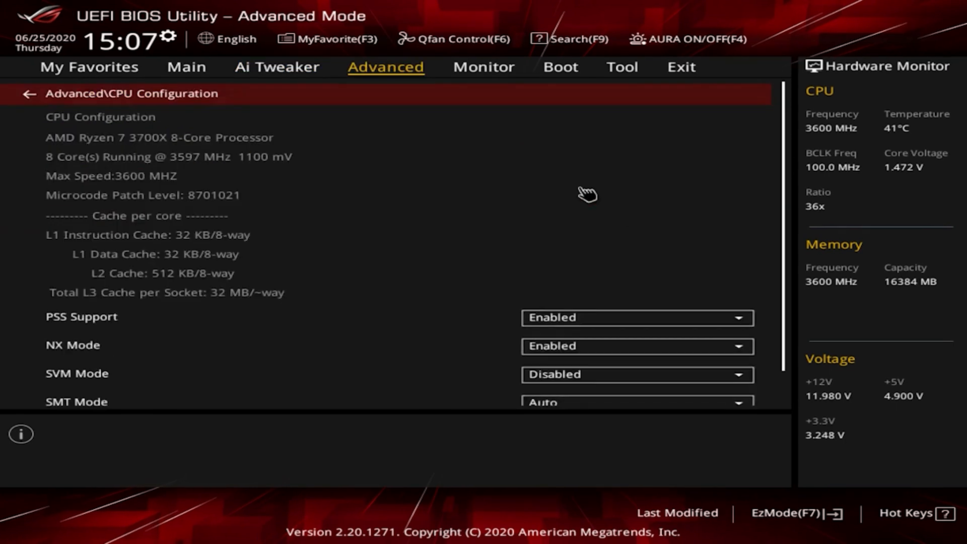
pyautogui.scroll(-3)
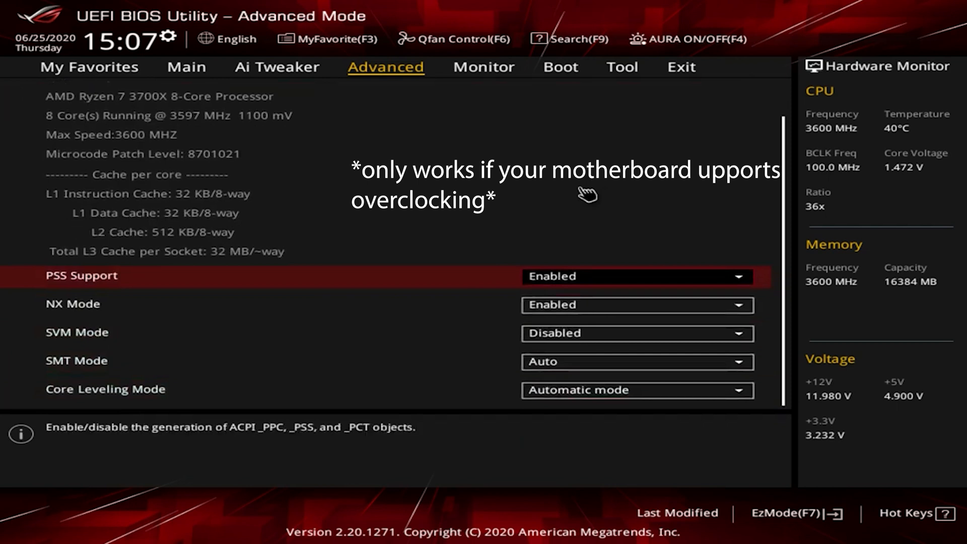
pyautogui.click(105, 389)
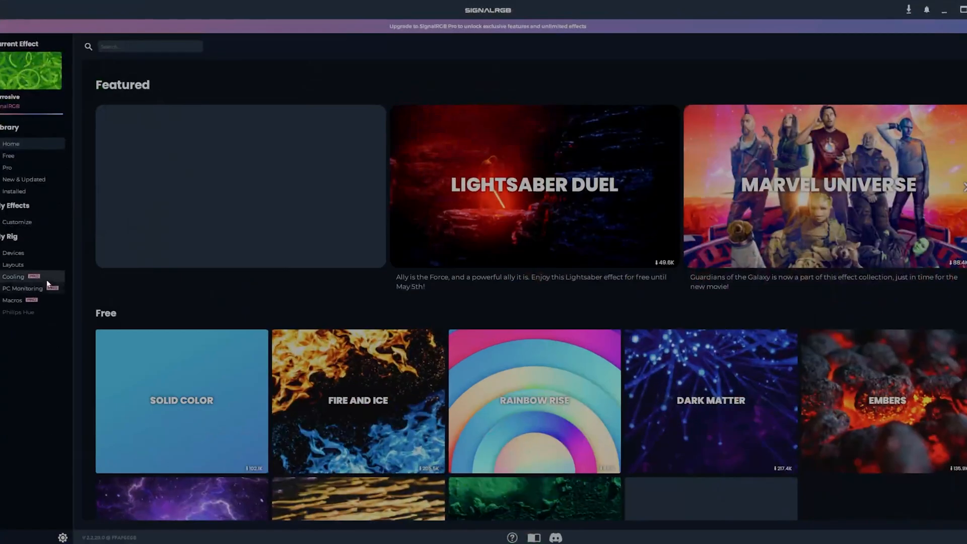
# - Drag the GIGABYTE 3060Ti Eagle OC LHR below the two RAM sticks in Layouts
pyautogui.click(13, 252)
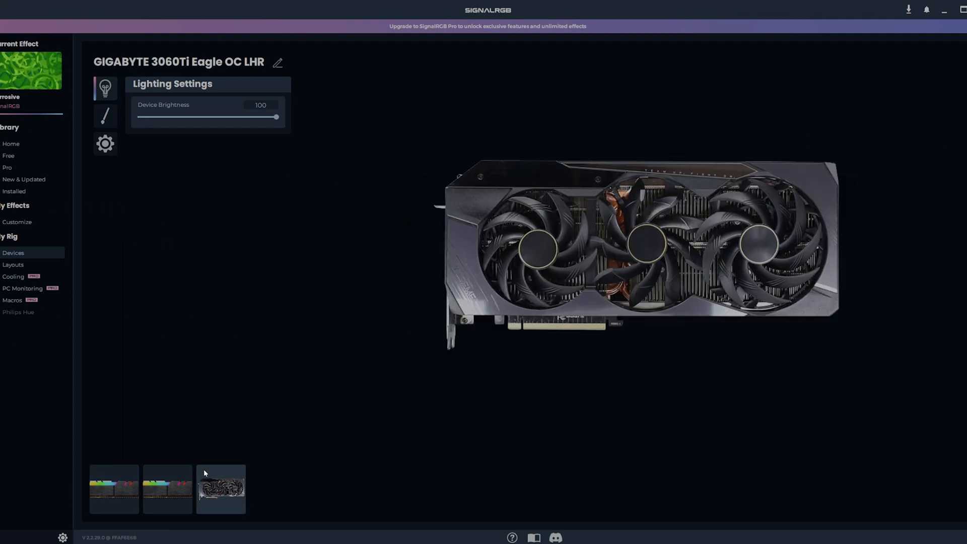
pyautogui.click(12, 265)
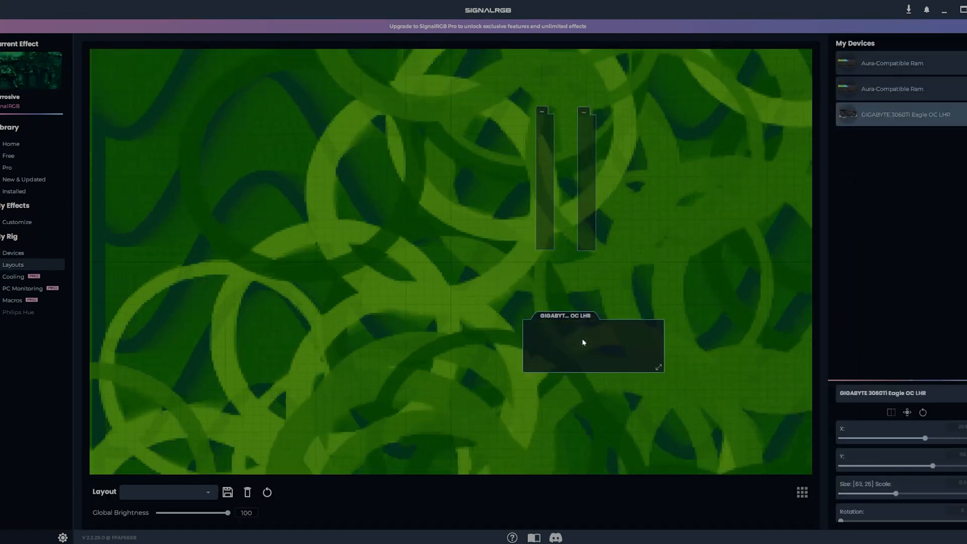
pyautogui.moveTo(594, 344); pyautogui.dragTo(602, 327)
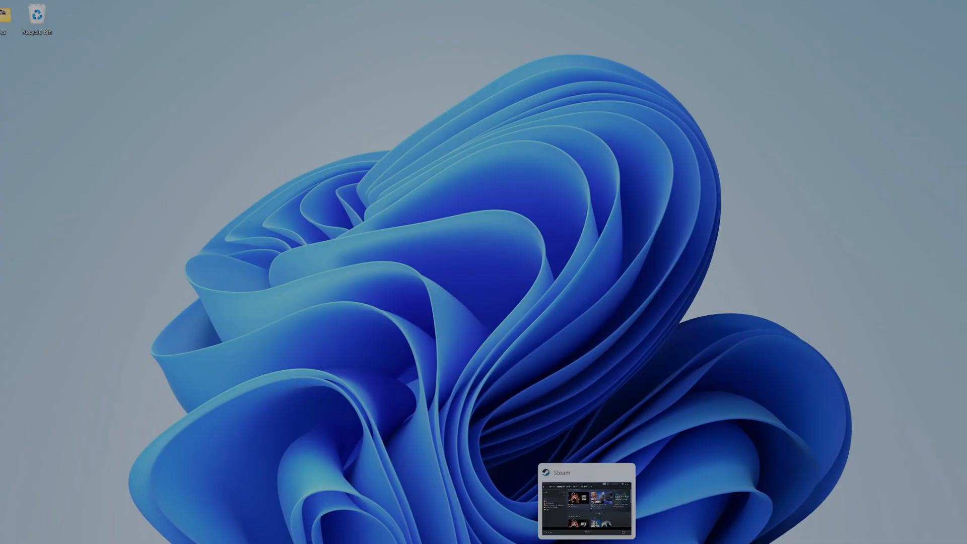
# - Browse to the F: game drive for a non-Steam game, showing Days Gone's folder
pyautogui.click(585, 501)
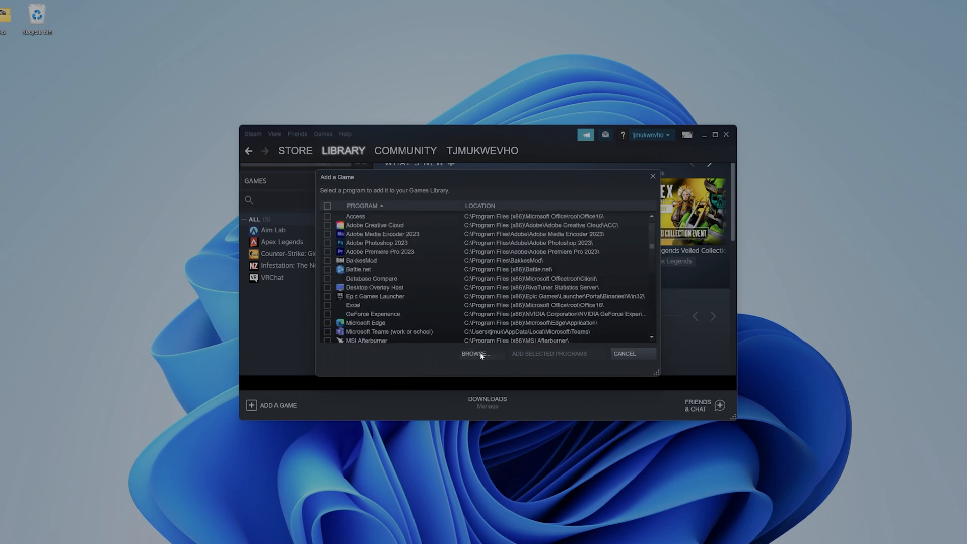
pyautogui.click(481, 354)
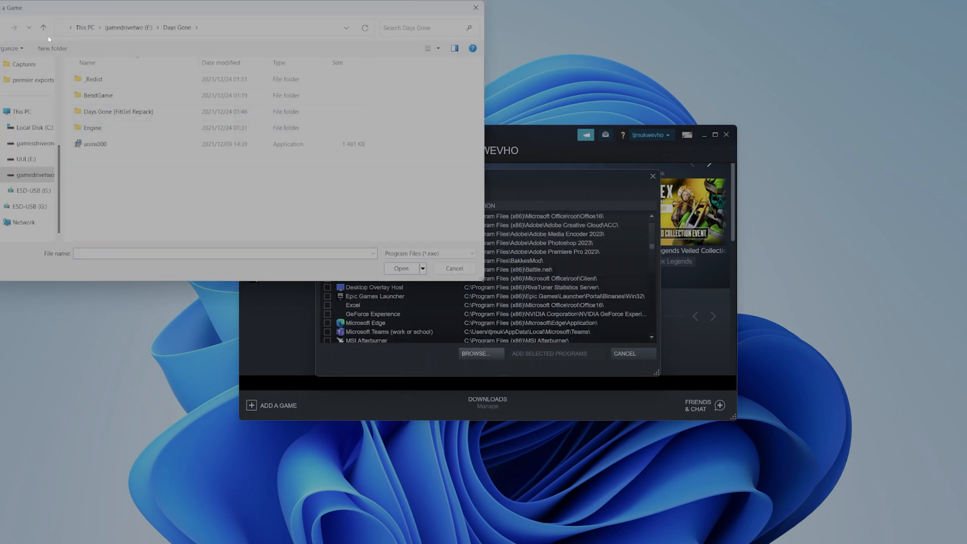
pyautogui.click(43, 27)
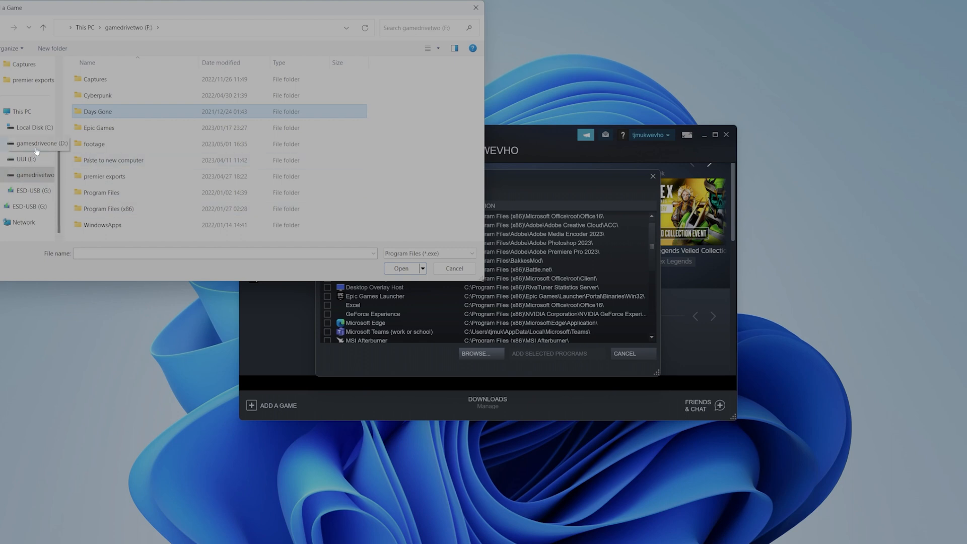